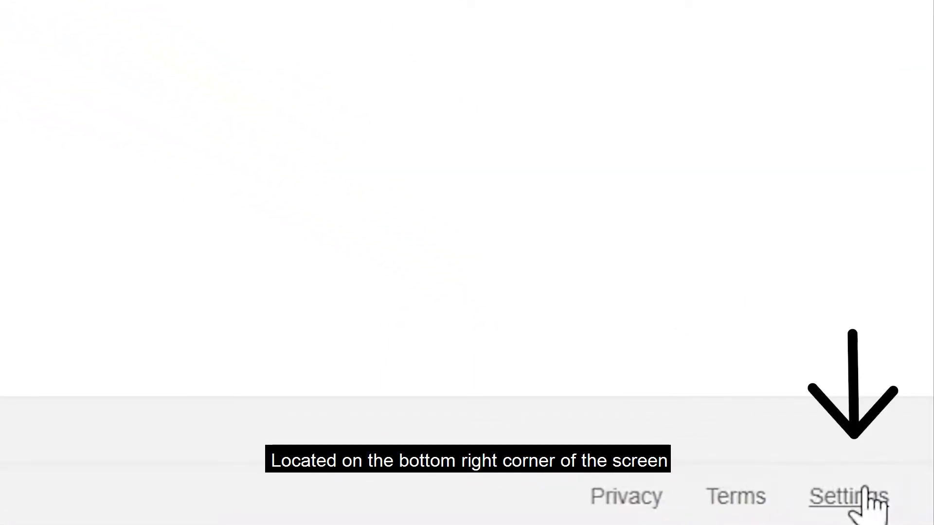
Reach the Advanced Search page from the Settings menu on the Google homepage
left_click(848, 495)
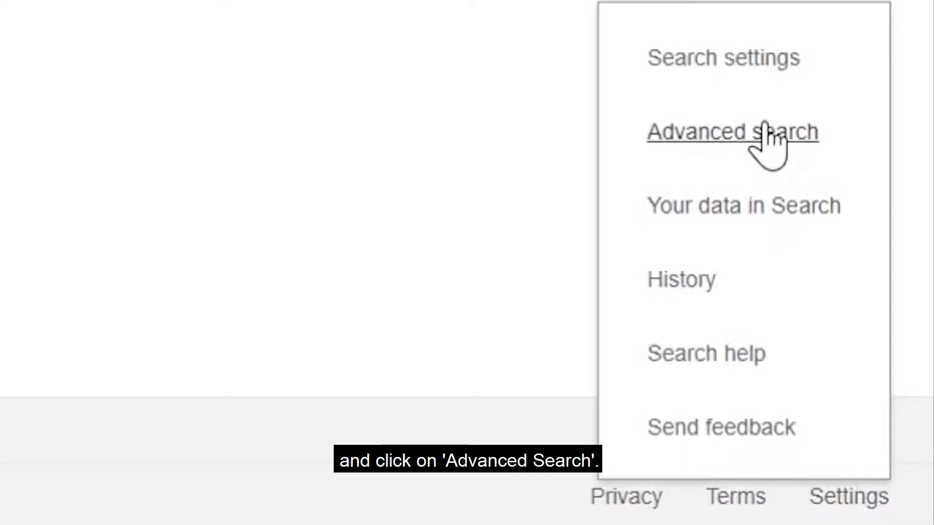
left_click(733, 131)
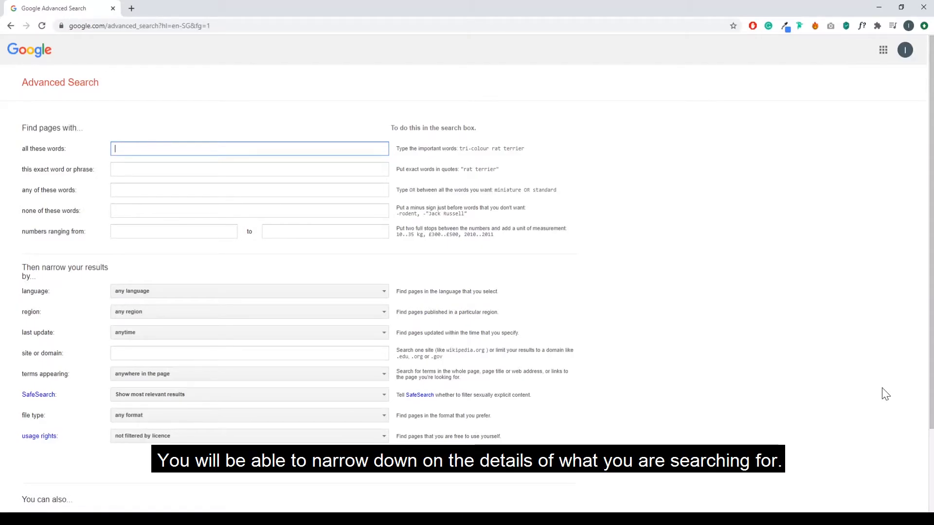
mouse_move(881, 390)
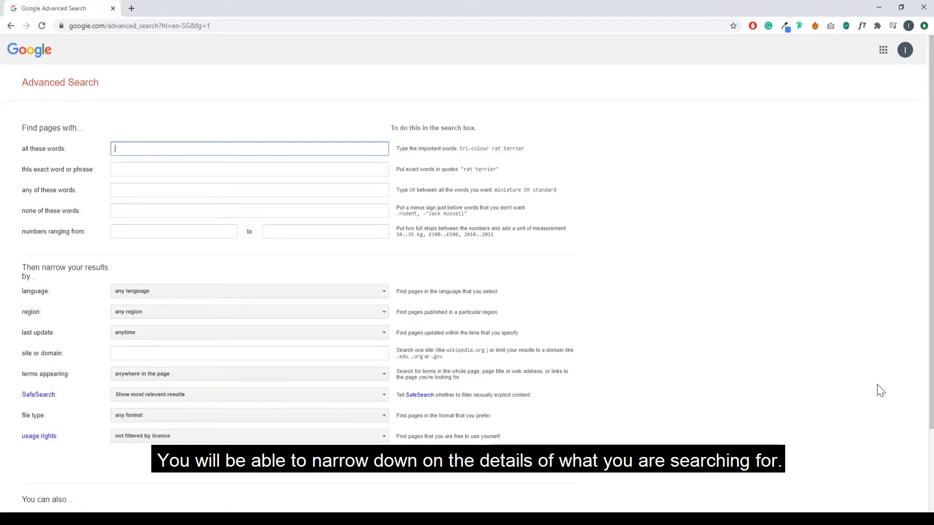